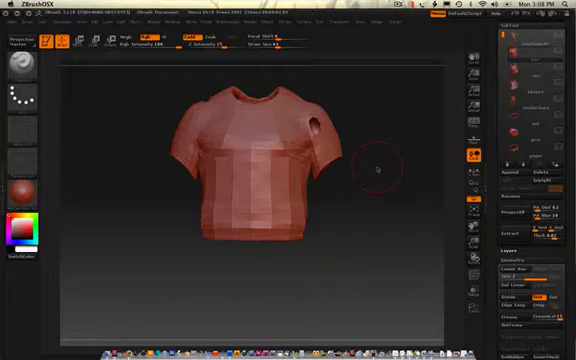
{"action": "mouse_move", "coordinate": [376, 168]}
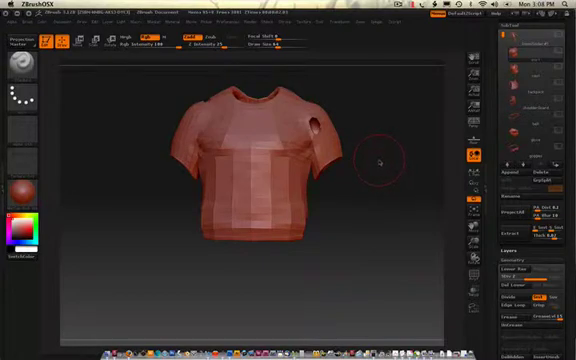
{"action": "mouse_move", "coordinate": [376, 160]}
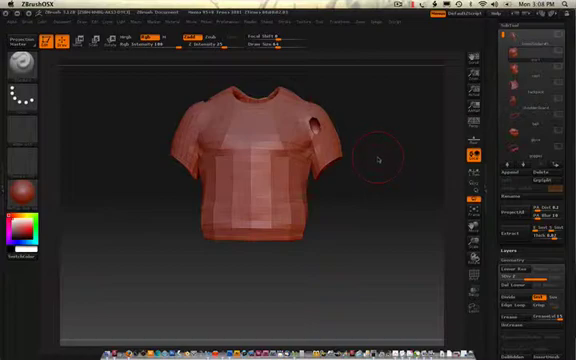
{"action": "mouse_move", "coordinate": [396, 148]}
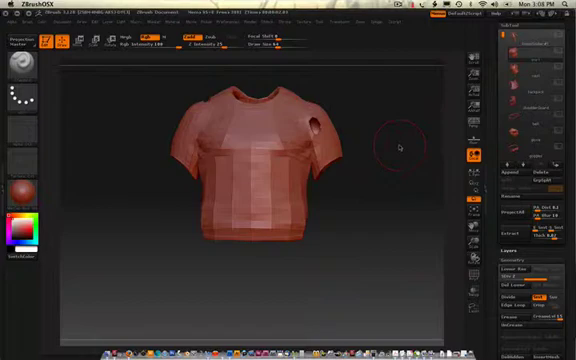
{"action": "mouse_move", "coordinate": [438, 120]}
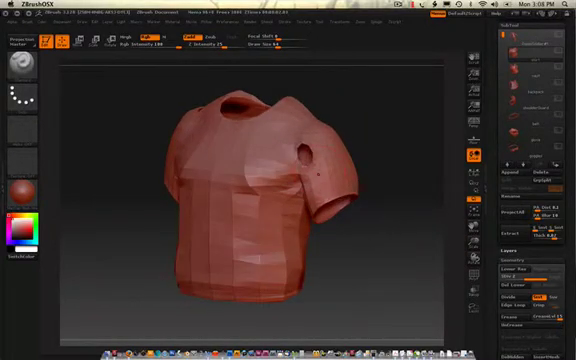
{"action": "mouse_move", "coordinate": [396, 204]}
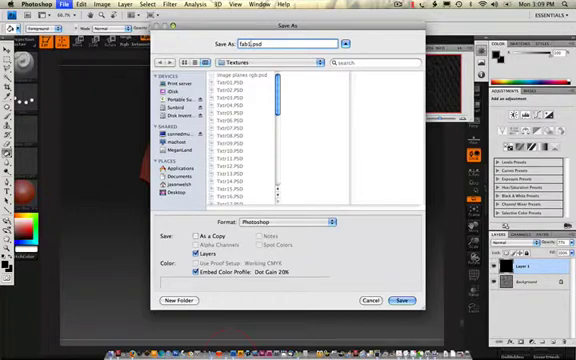
Save the fabric texture image from Photoshop in Photoshop format
{"action": "left_click", "coordinate": [400, 300]}
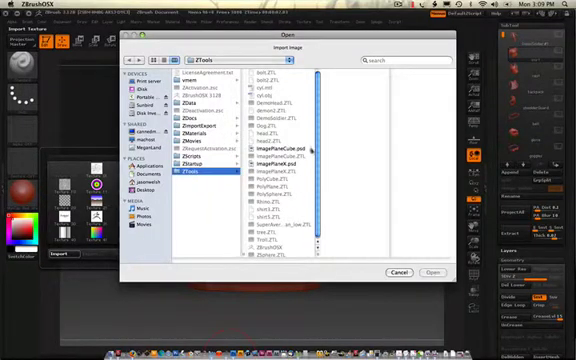
Import the saved dark fabric texture from the Textures folder onto the T-shirt
{"action": "left_click", "coordinate": [186, 100]}
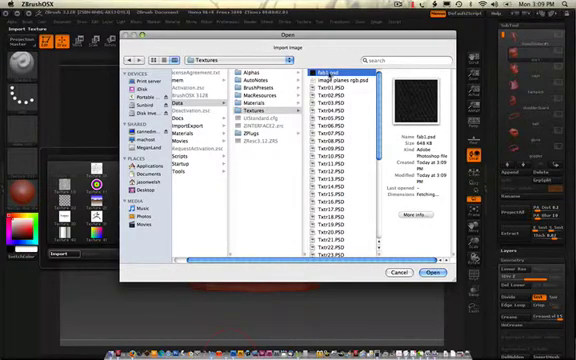
{"action": "left_click", "coordinate": [434, 272]}
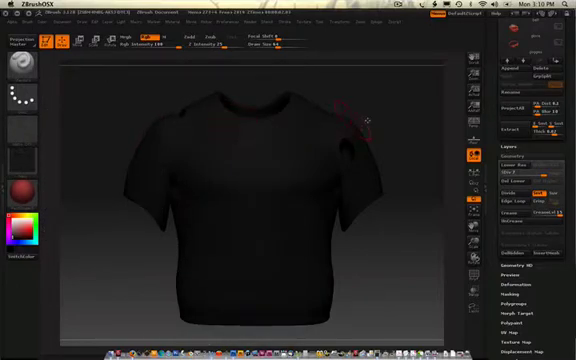
{"action": "mouse_move", "coordinate": [296, 244]}
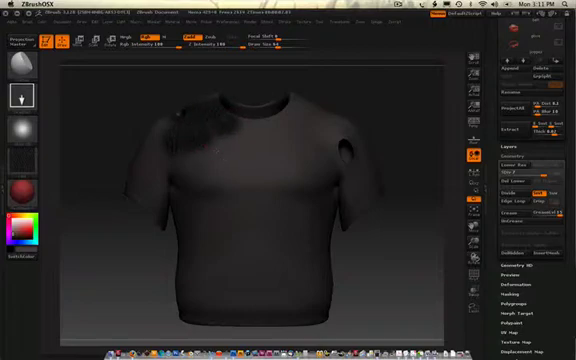
Fill the whole T-shirt with an even dark polypaint base colour via FillObject
{"action": "left_click", "coordinate": [216, 152]}
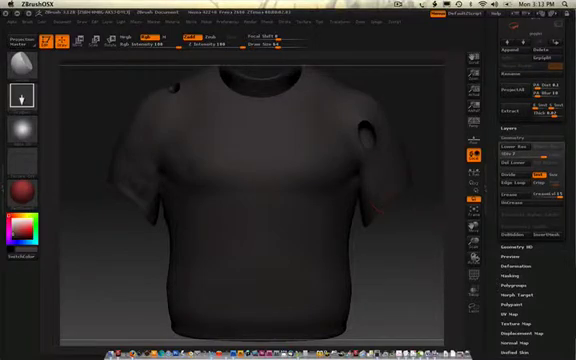
Bring up the ZBrush application menu to reach Quit ZBrush
{"action": "left_click", "coordinate": [150, 124]}
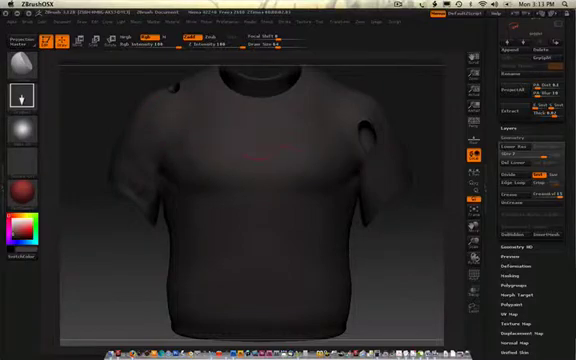
{"action": "left_click", "coordinate": [440, 6]}
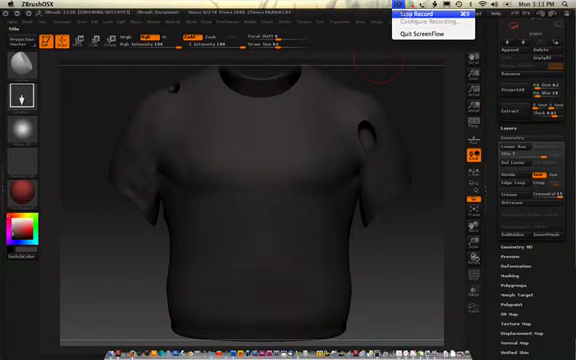